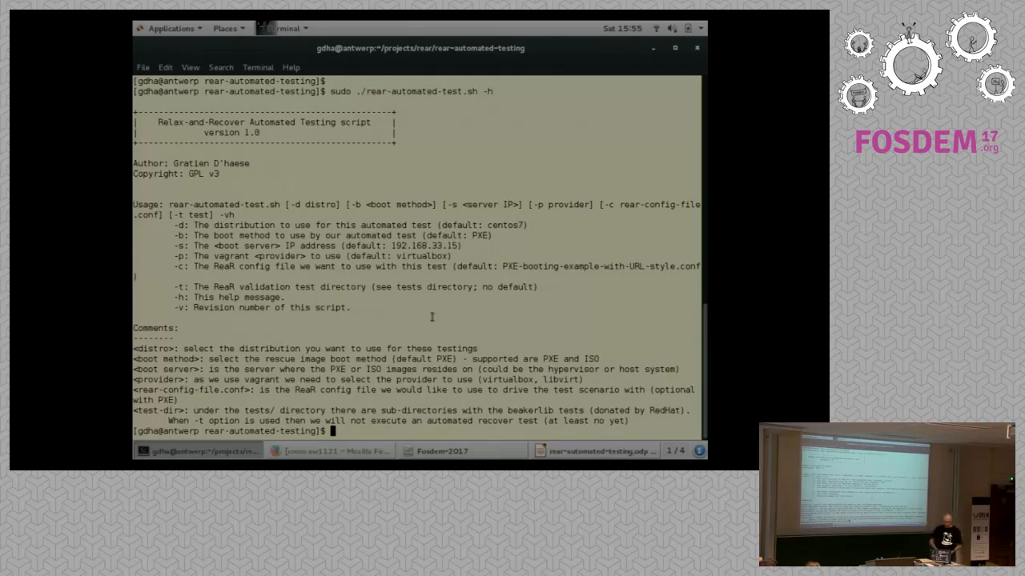
Run sudo ./rear-automated-test.sh with the libvirt provider (-p libvirt)
text(sudo ./rear-automated-test.sh -h)
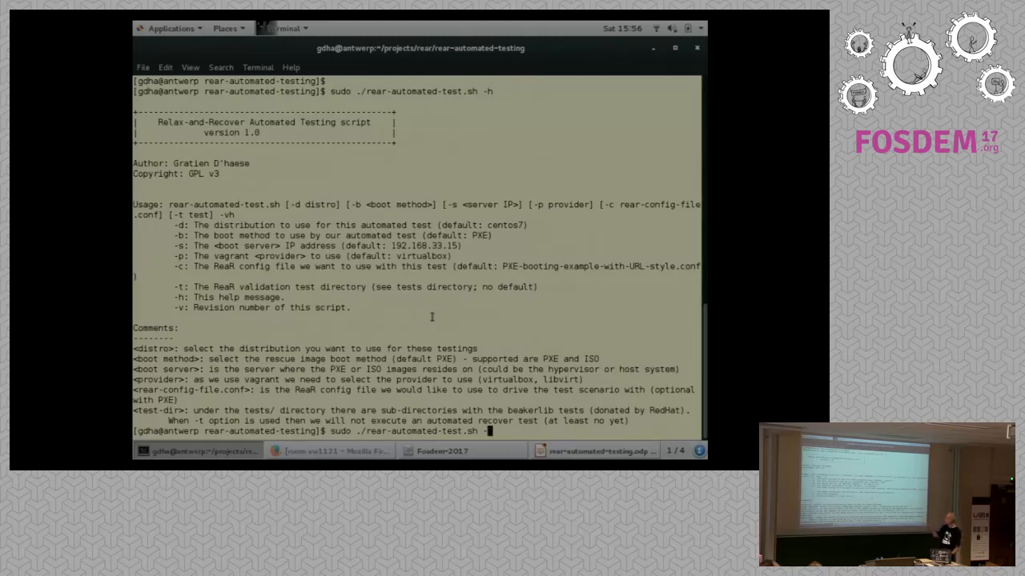
text(-p lib)
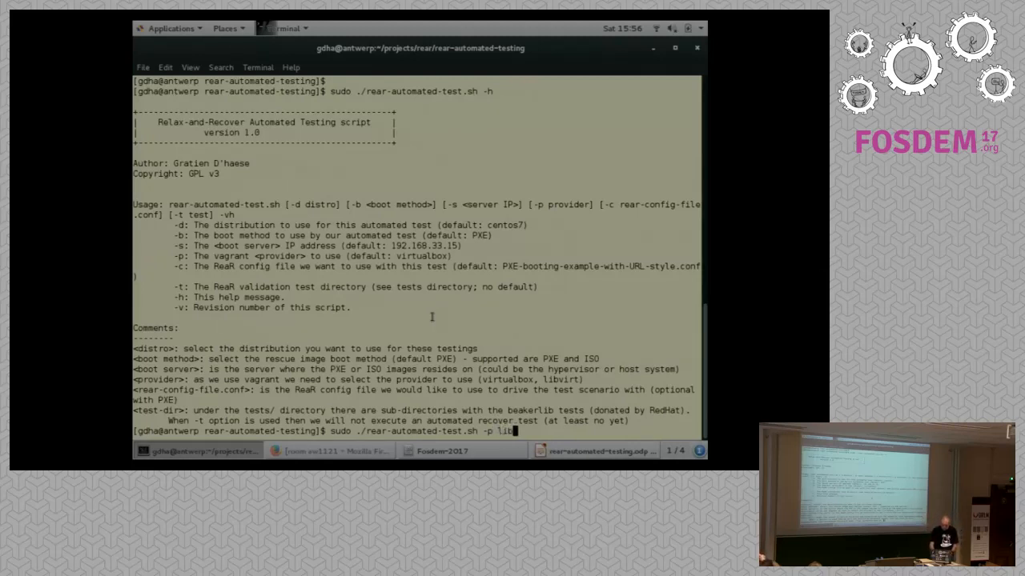
text(rt)
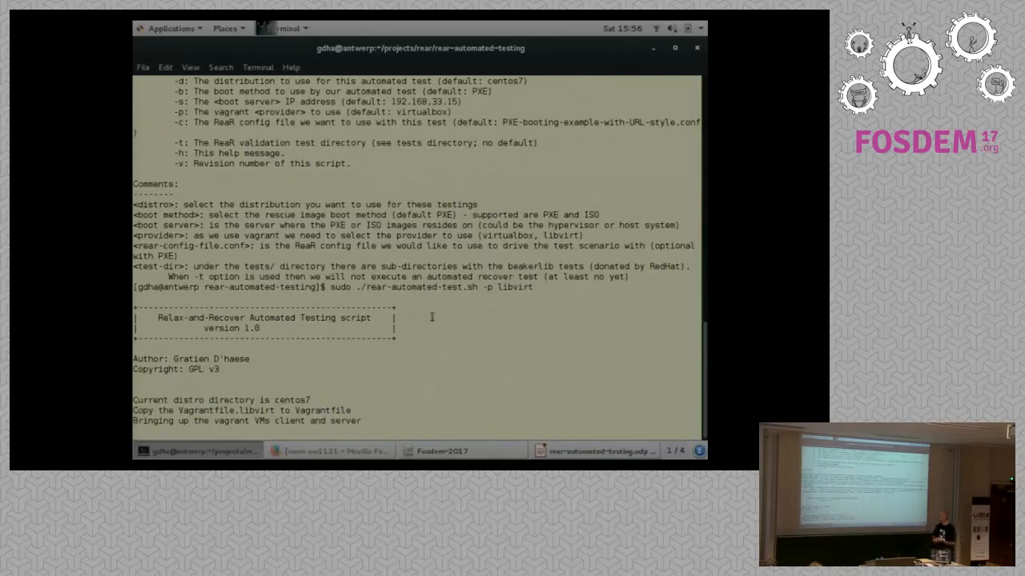
Scroll through vagrant up output as client and server start and centos7 rsyncs
scroll(down, 3)
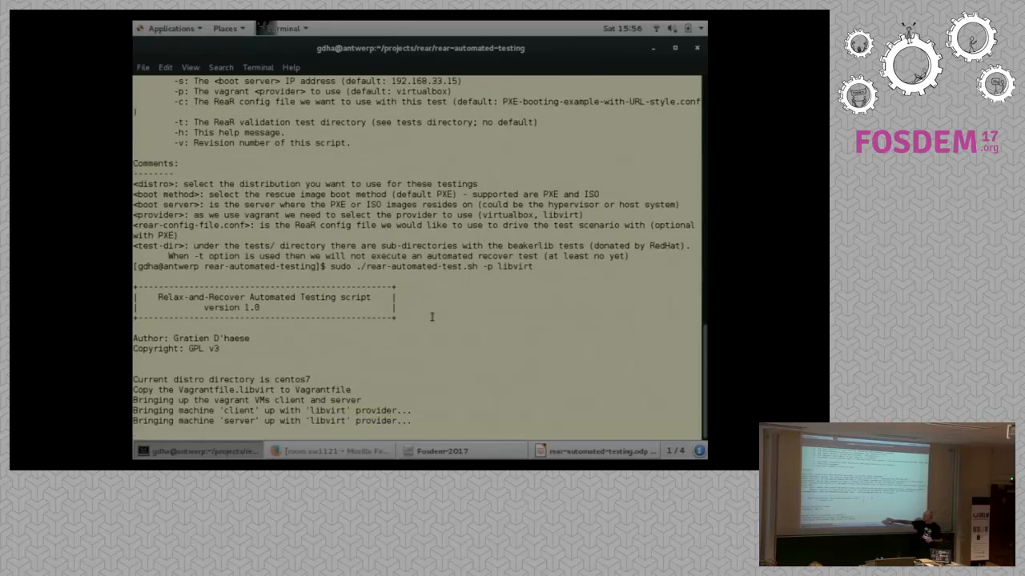
scroll(down, 3)
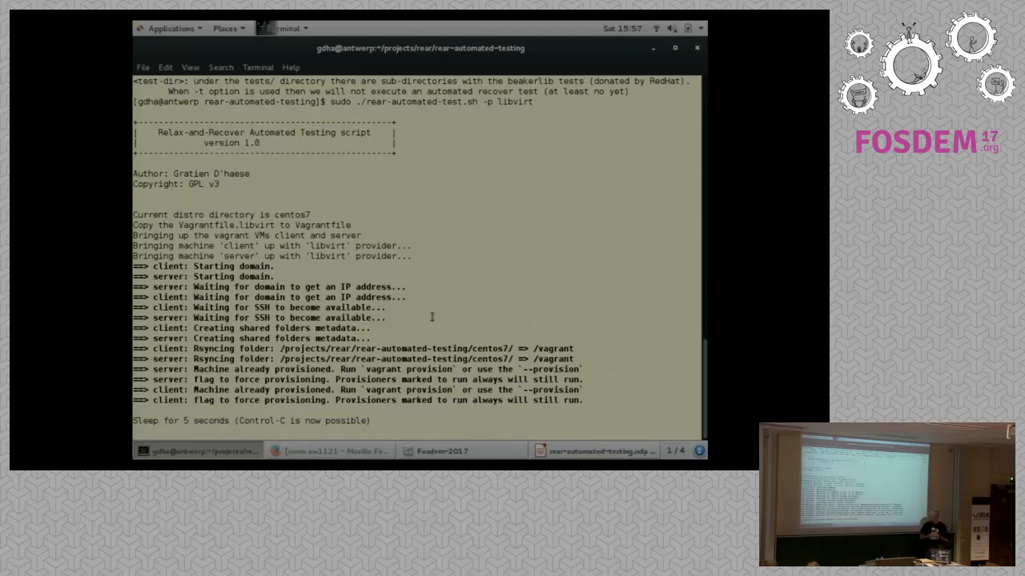
scroll(down, 3)
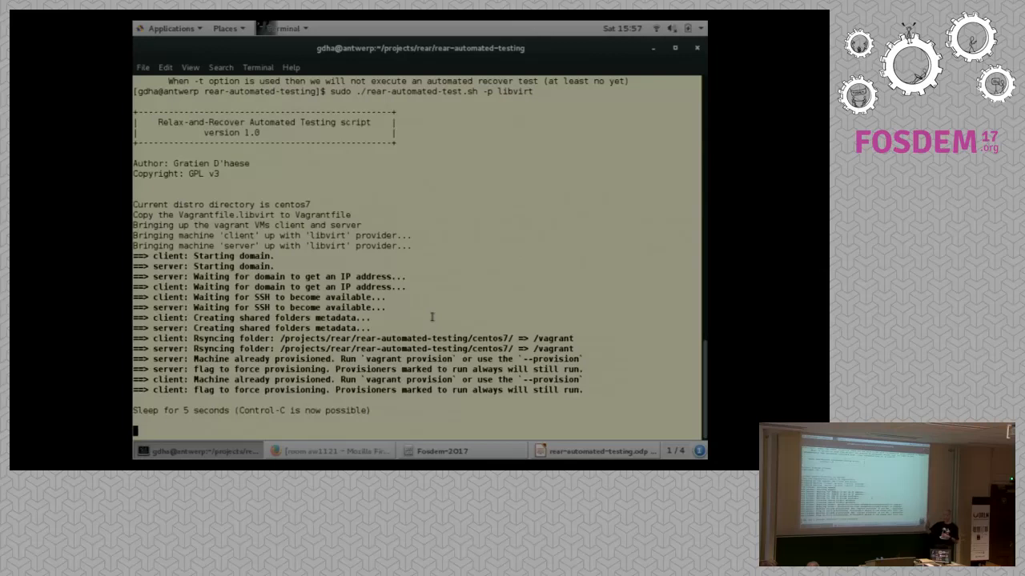
scroll(down, 3)
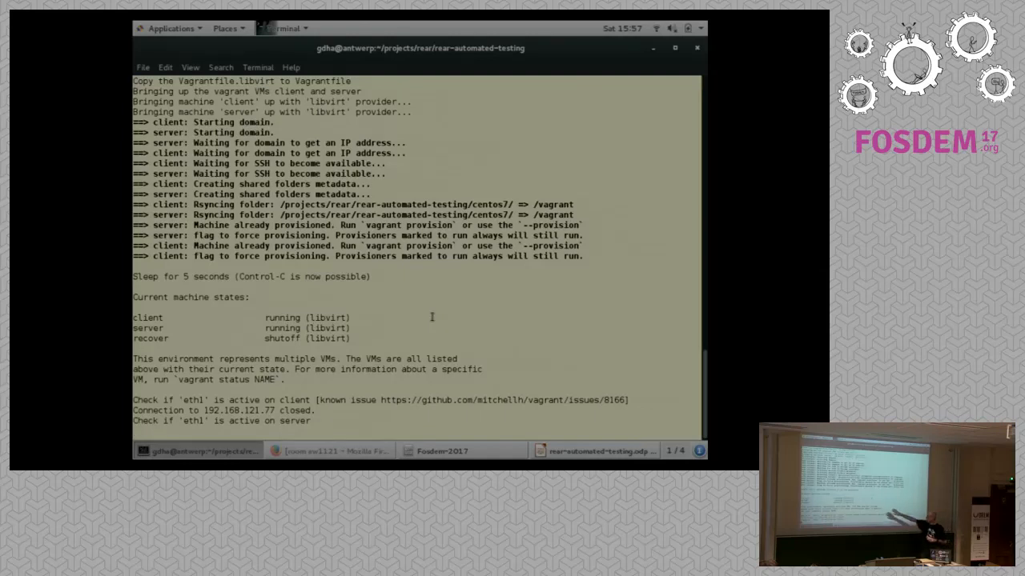
Follow vagrant status, eth1 checks and passing pings as the client rear update starts
scroll(down, 3)
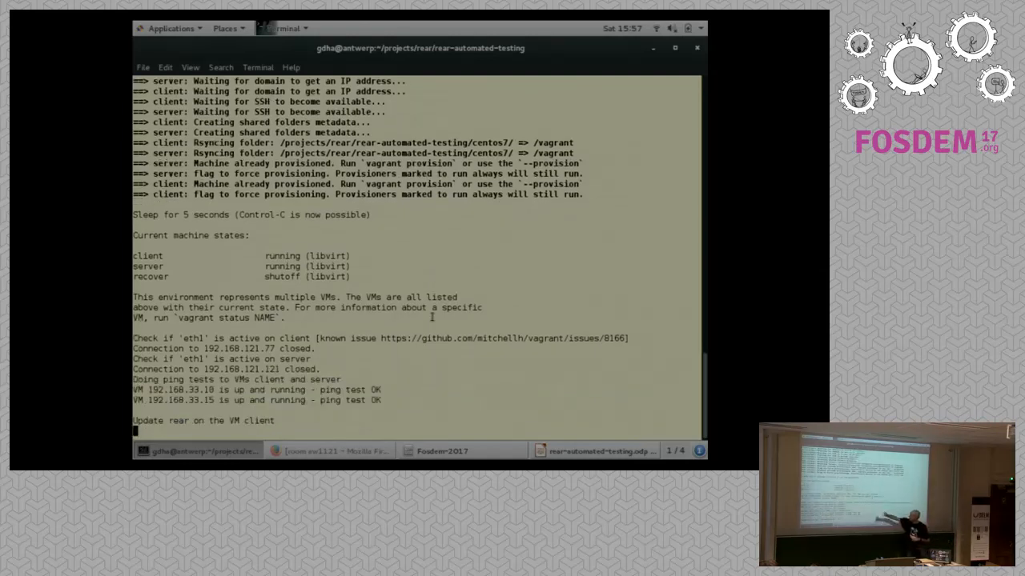
scroll(down, 3)
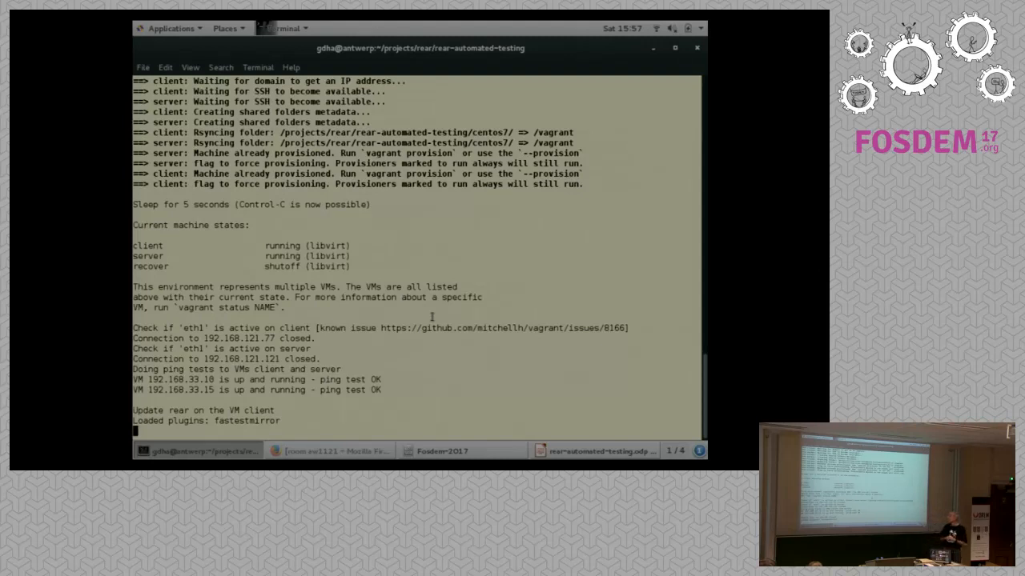
scroll(down, 3)
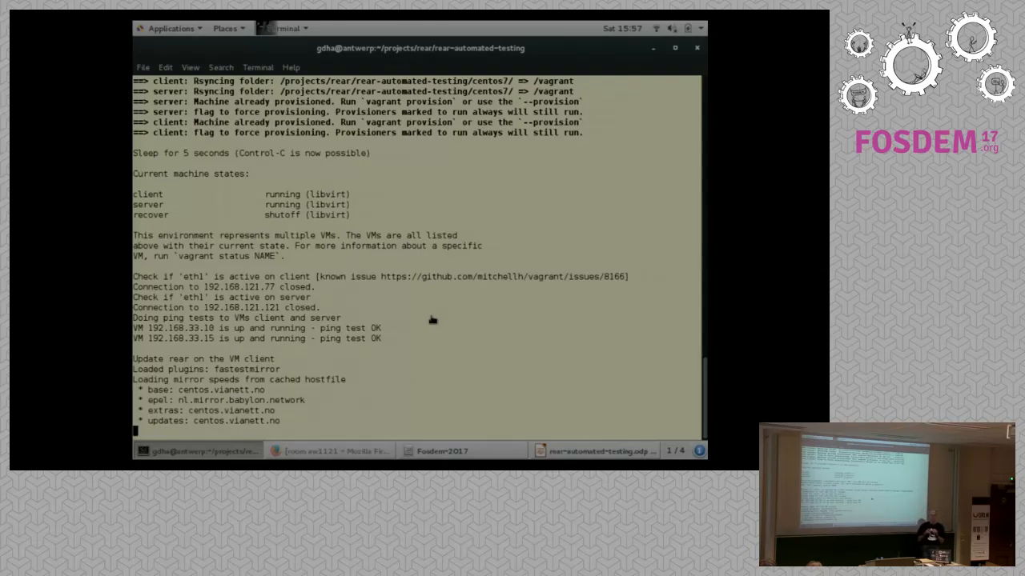
scroll(down, 3)
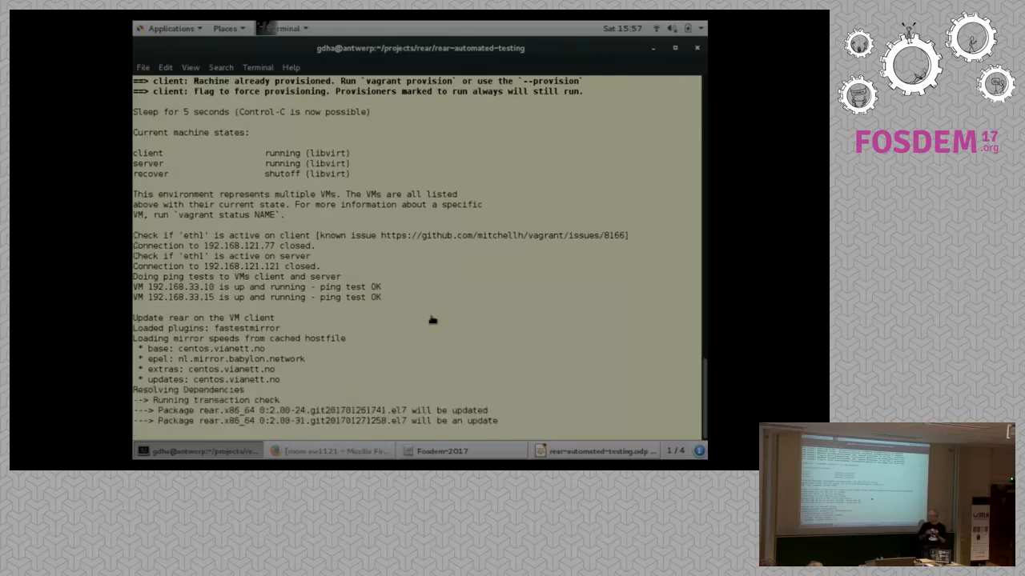
scroll(down, 3)
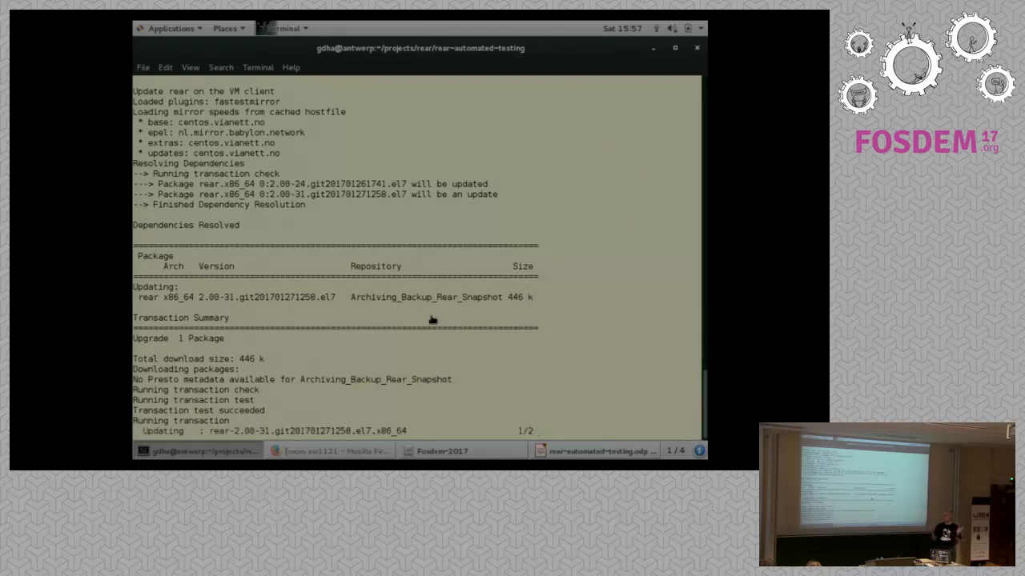
Follow the rear 2.00-31 update, local.conf output and start of rear -v mkbackup
scroll(down, 3)
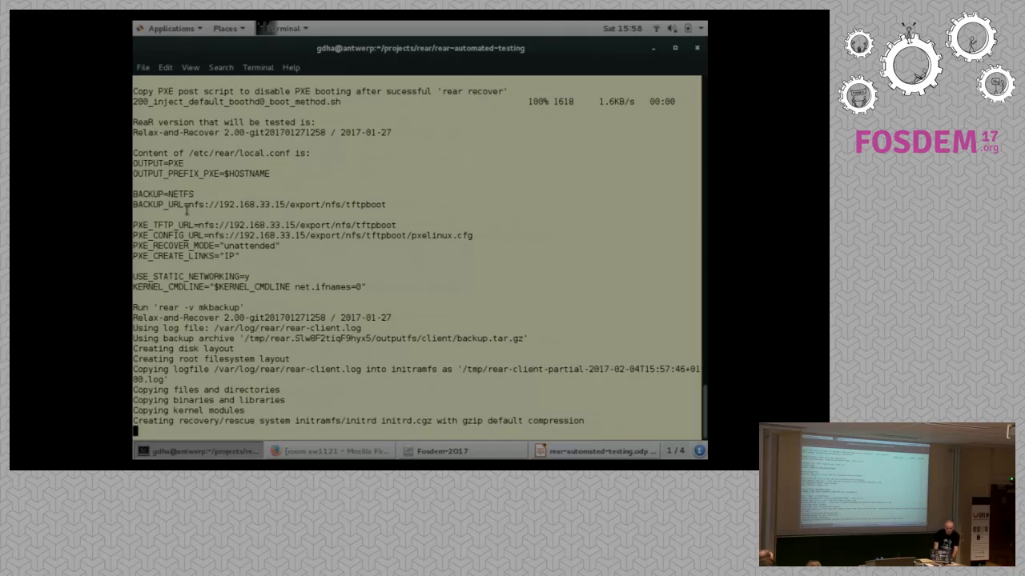
mouse_move(261, 209)
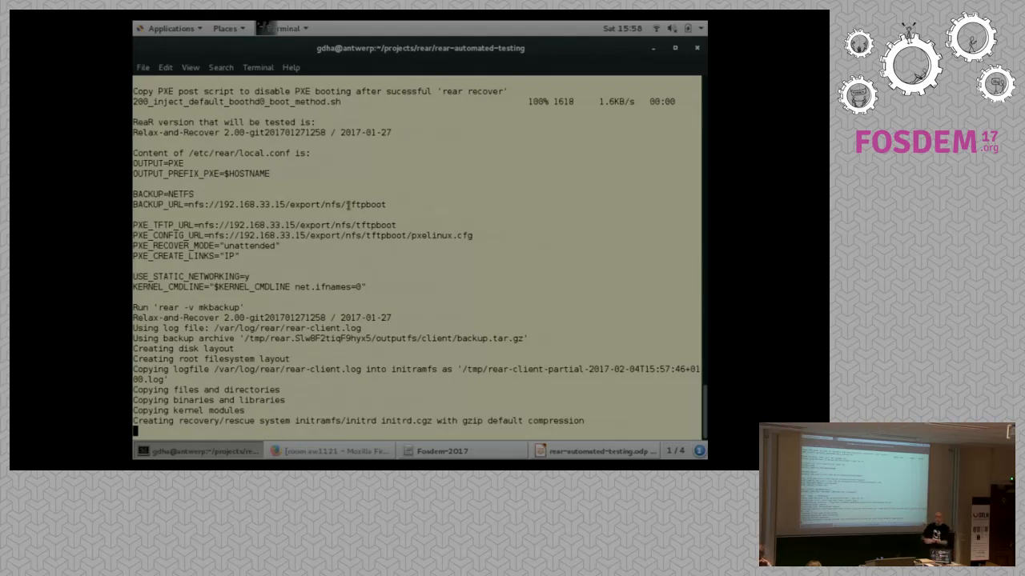
Watch kernel and initrd copy to NFS tftpboot with pxelinux config, then tar archiving
scroll(down, 3)
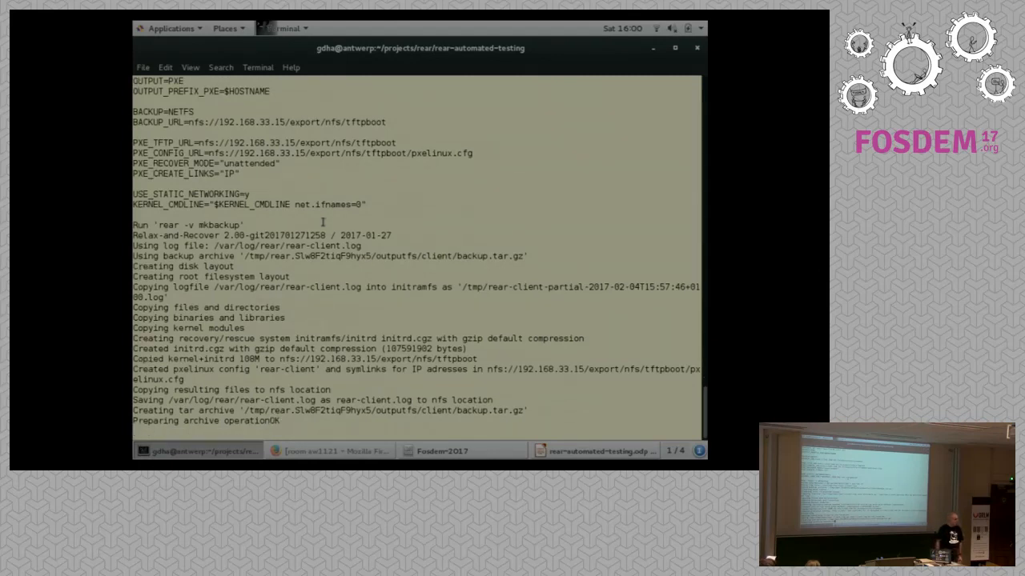
Follow the client halt, recover VM start and vncviewer launch on port 5993
scroll(down, 3)
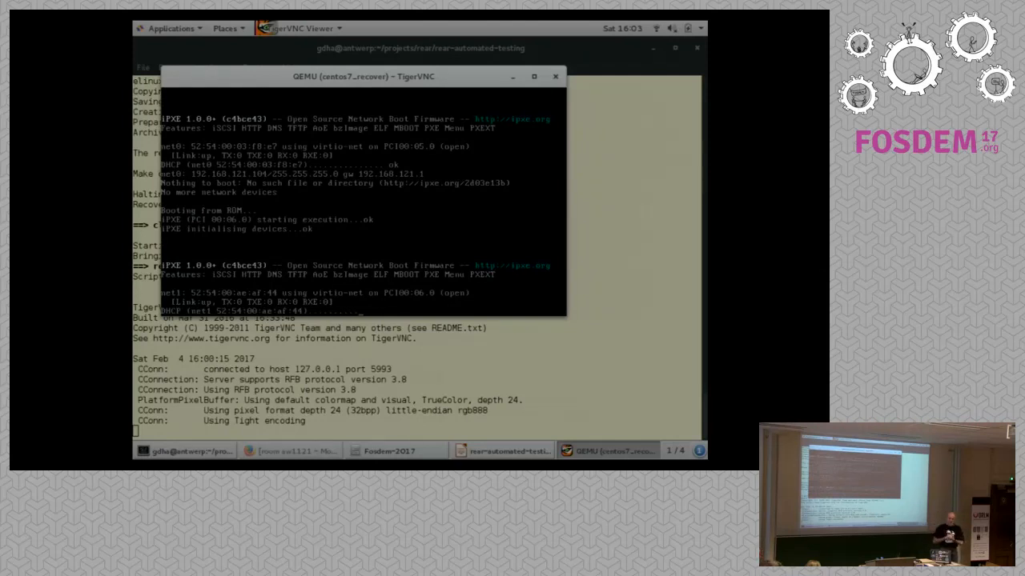
mouse_move(323, 224)
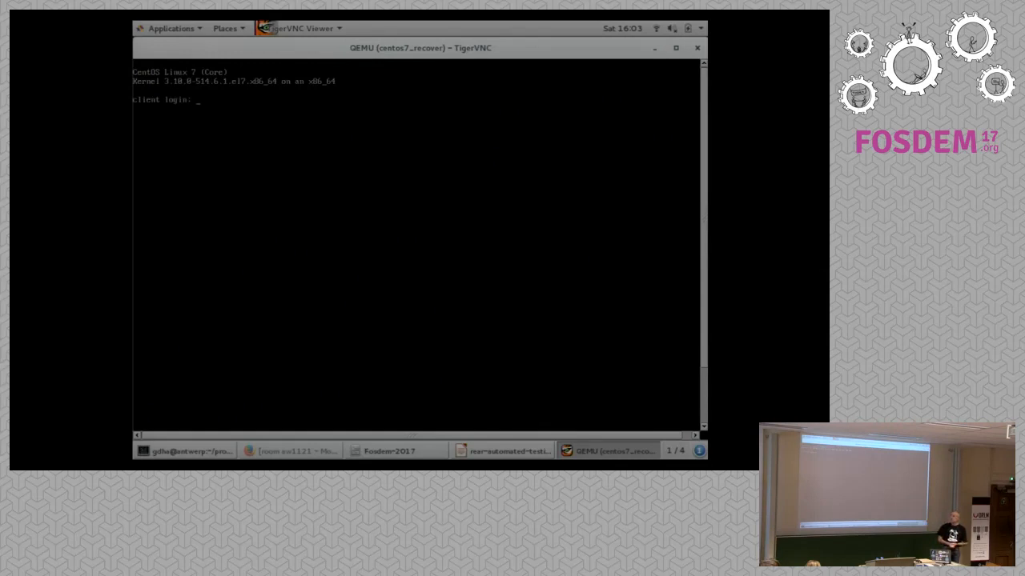
Log in as root at the CentOS Linux 7 console prompt
text(root)
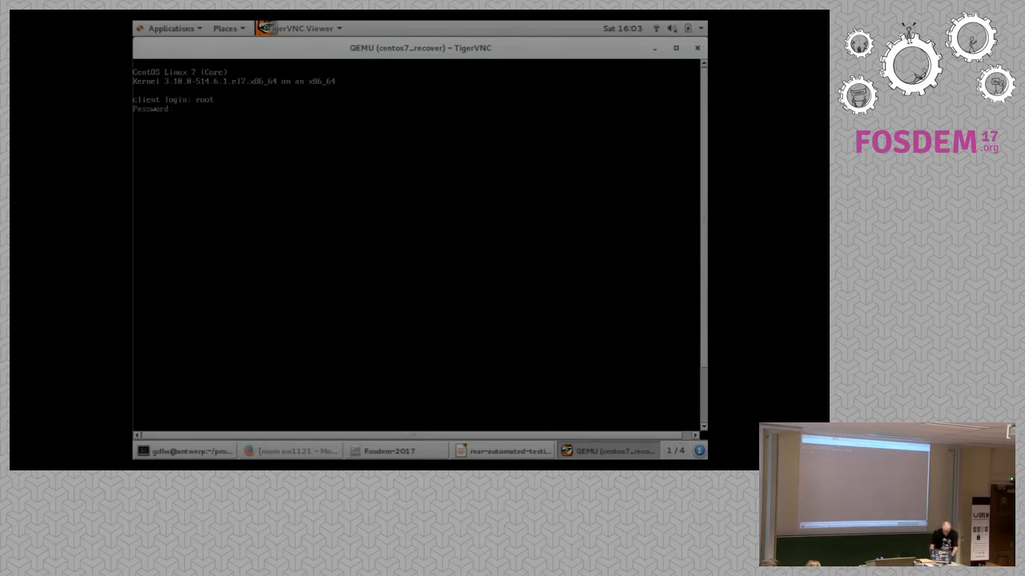
key(Return)
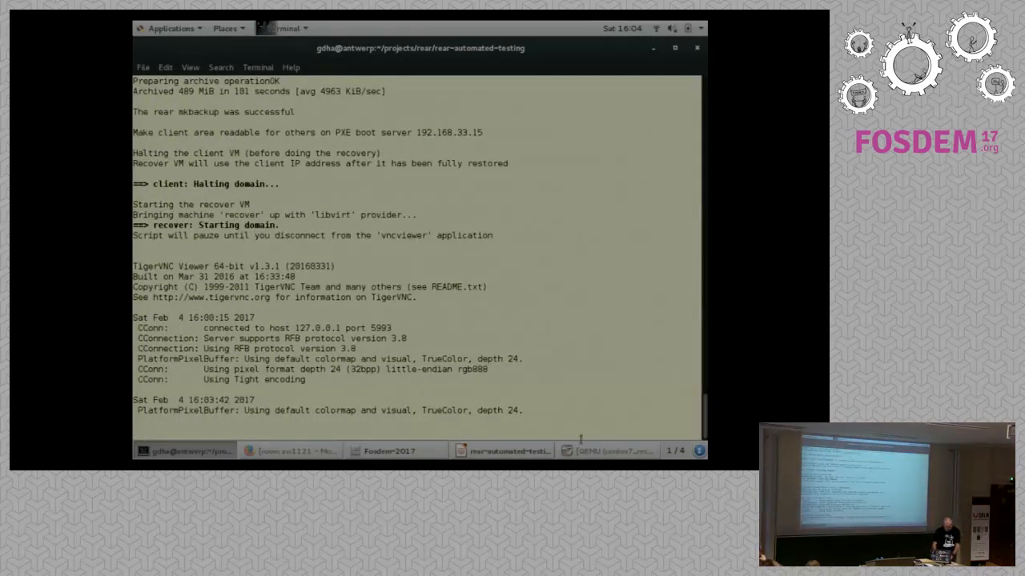
Return to the terminal and run rear-automated-test.sh with sudo to show its usage
click(610, 450)
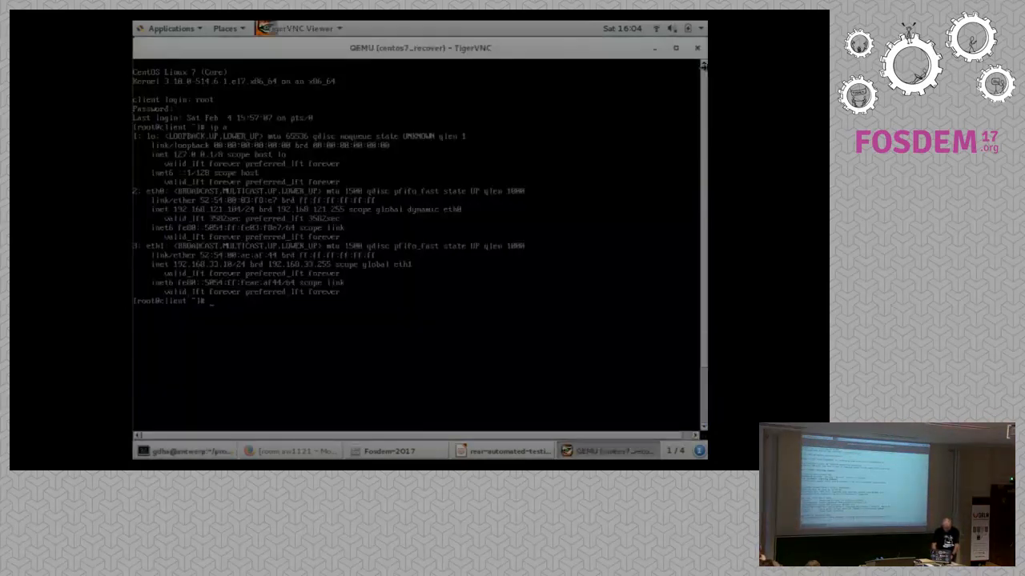
click(505, 451)
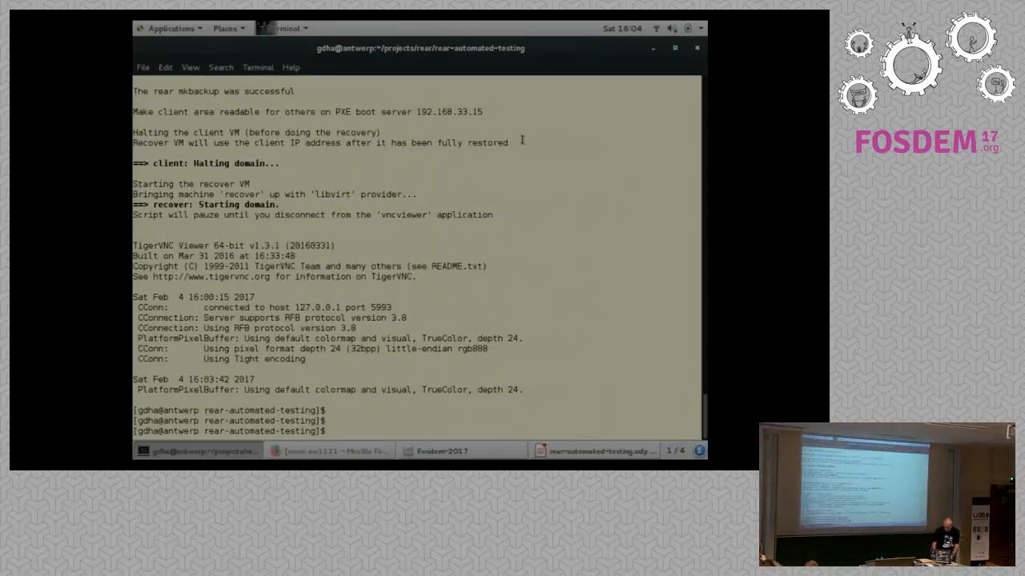
text(sudo ./rear-automated-test.sh -p l)
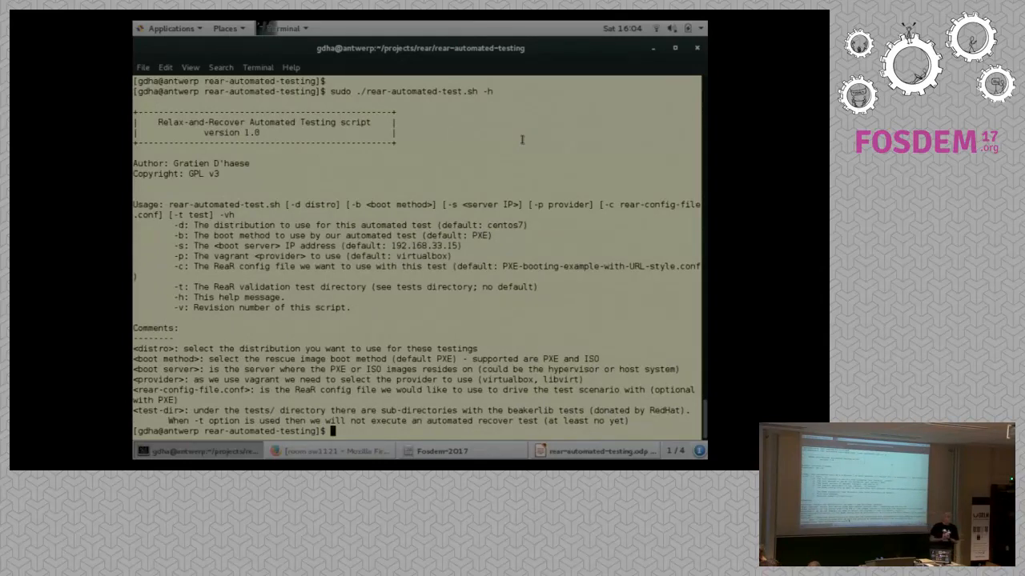
List the five beakerlib test folders in tests/ and become root with sudo su
text(ls)
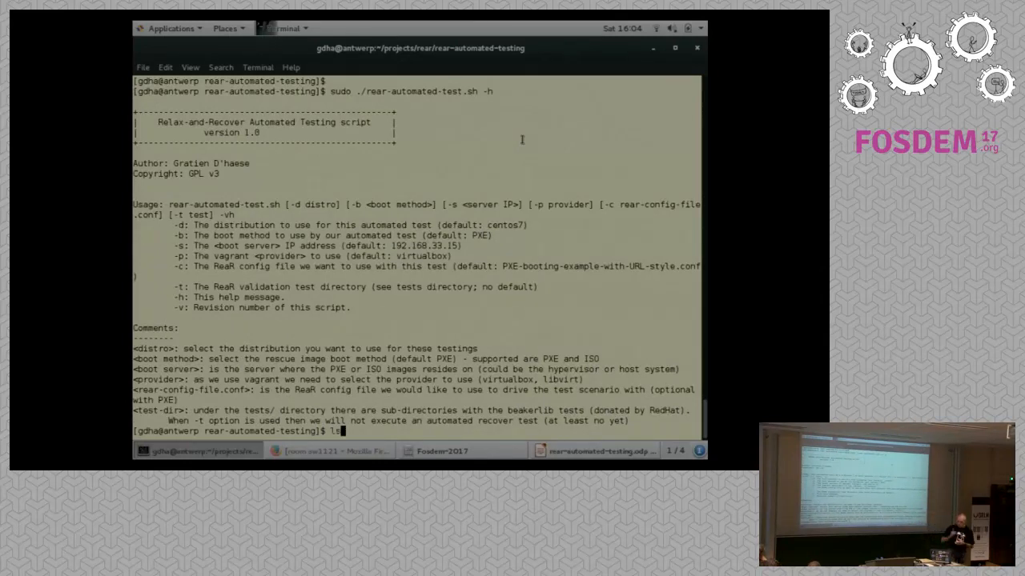
key(Return)
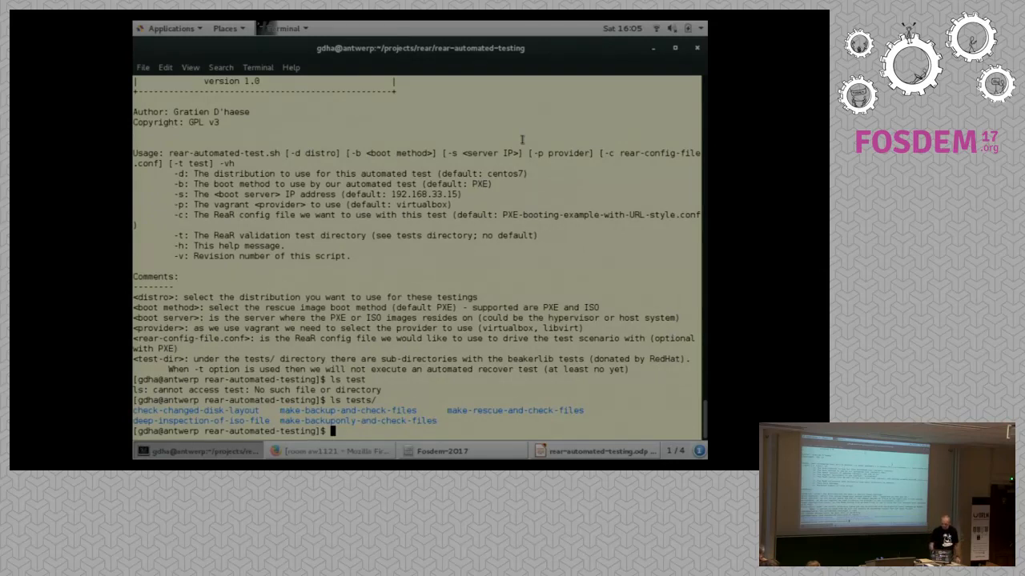
mouse_move(540, 228)
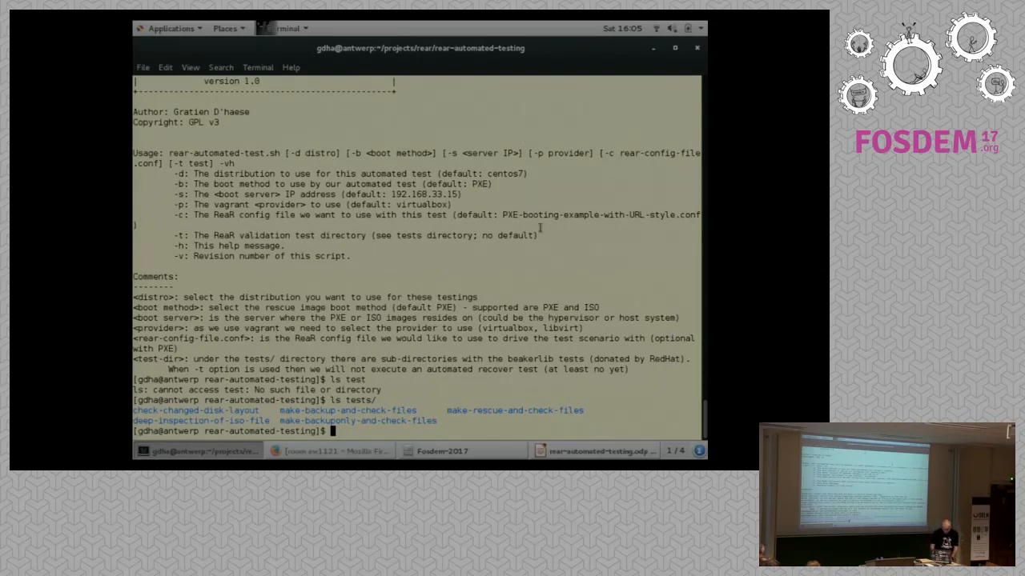
text(sudo su)
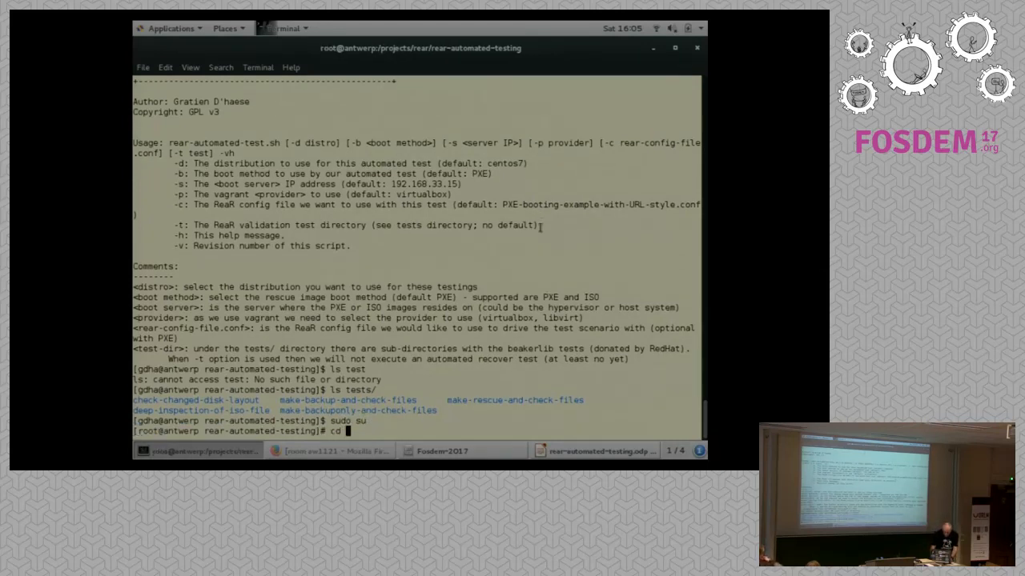
In centos7/, halt the recover VM, bring the client VM up, then return
text(centos7/)
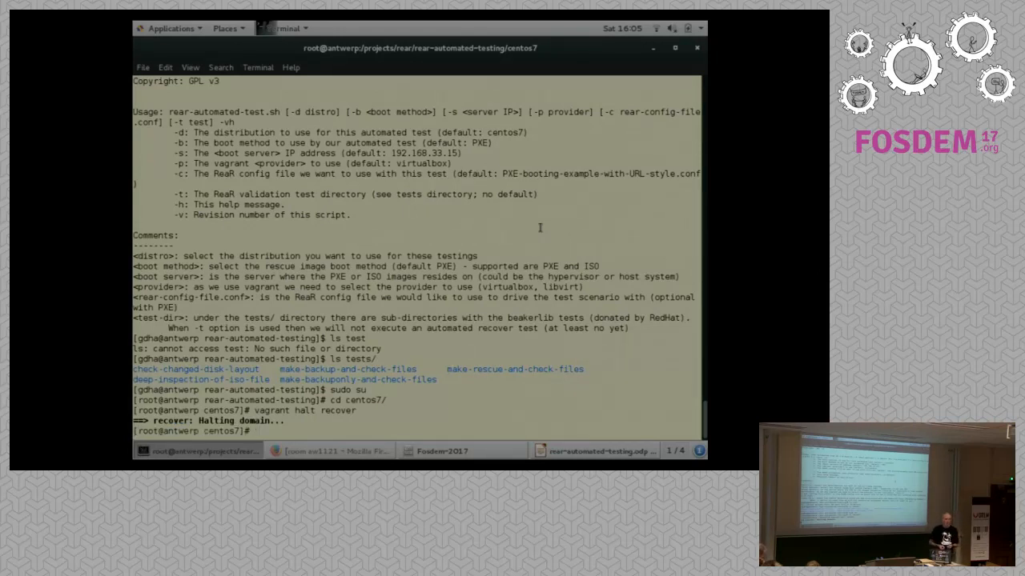
text(vagrant halt recov)
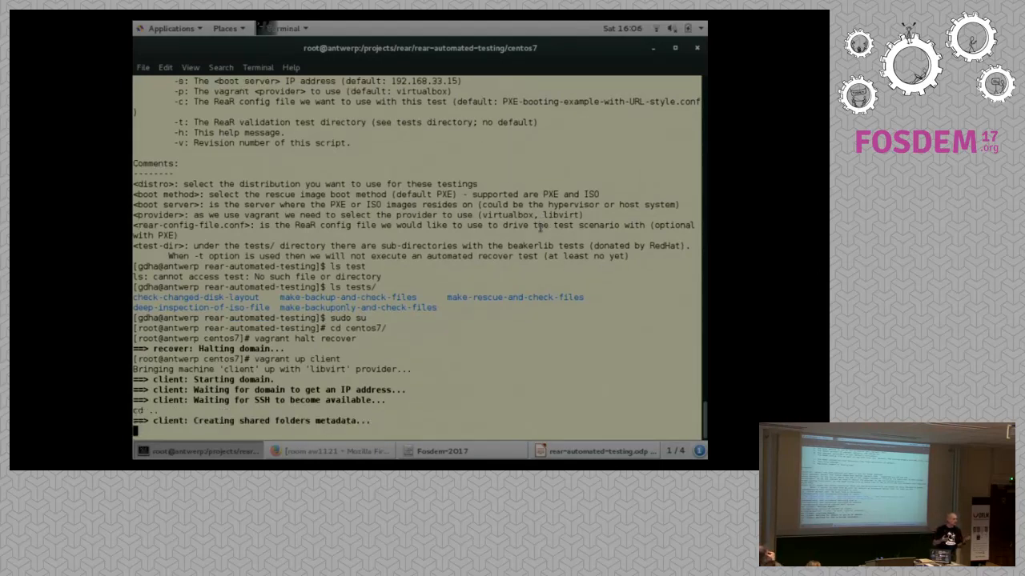
scroll(down, 3)
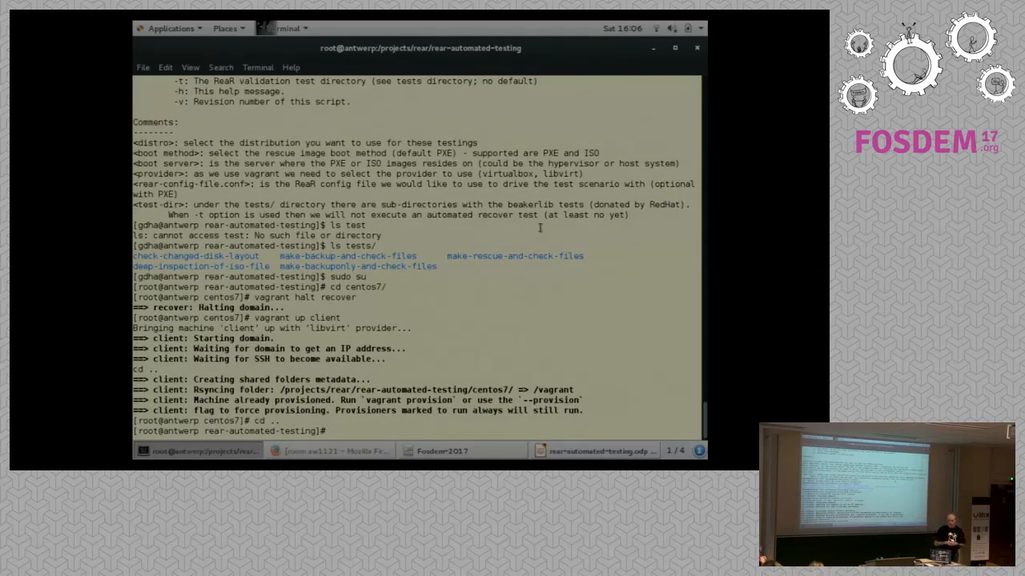
List the available test directories with ls tests
text(ls t)
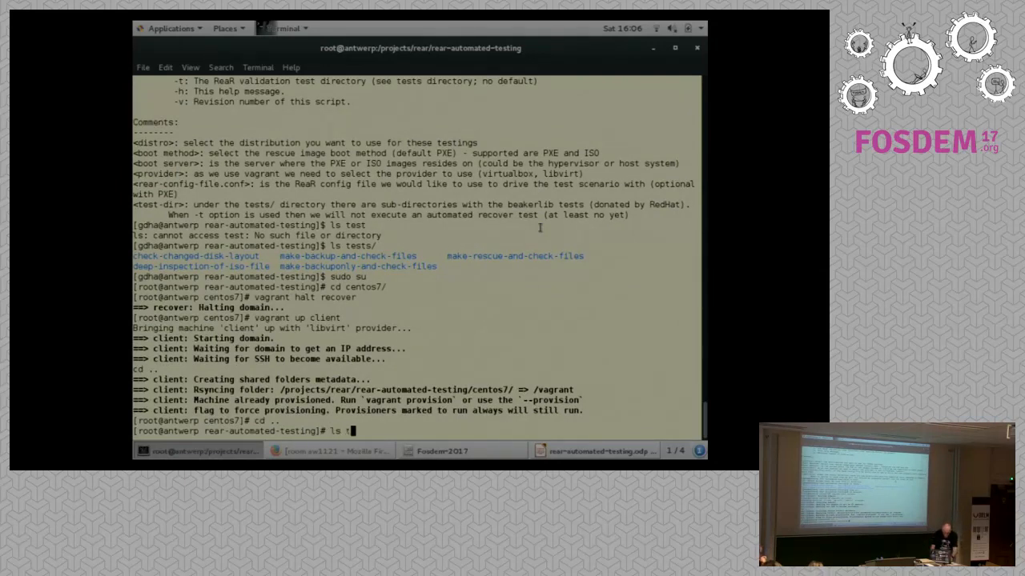
text(es)
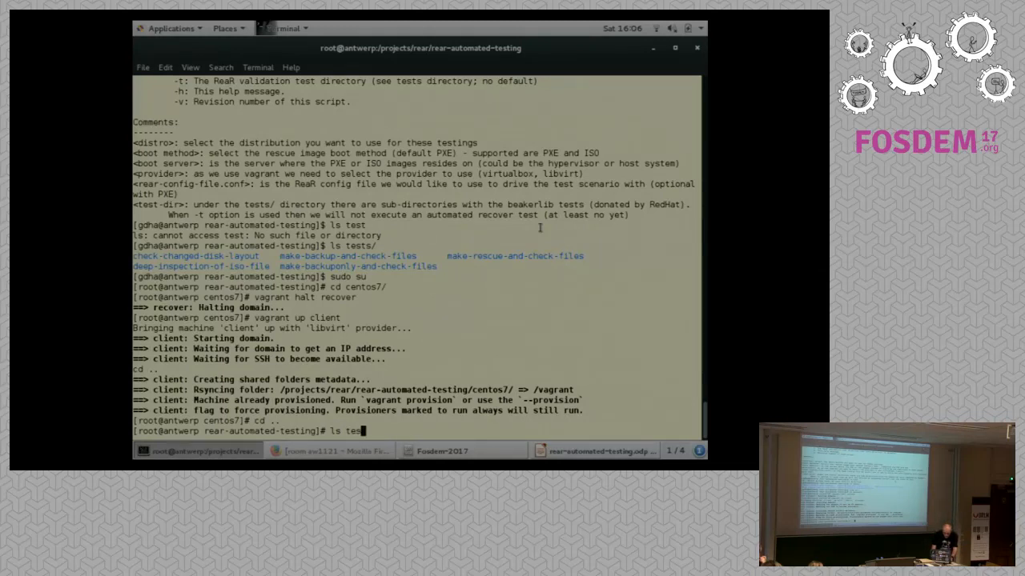
key(Return)
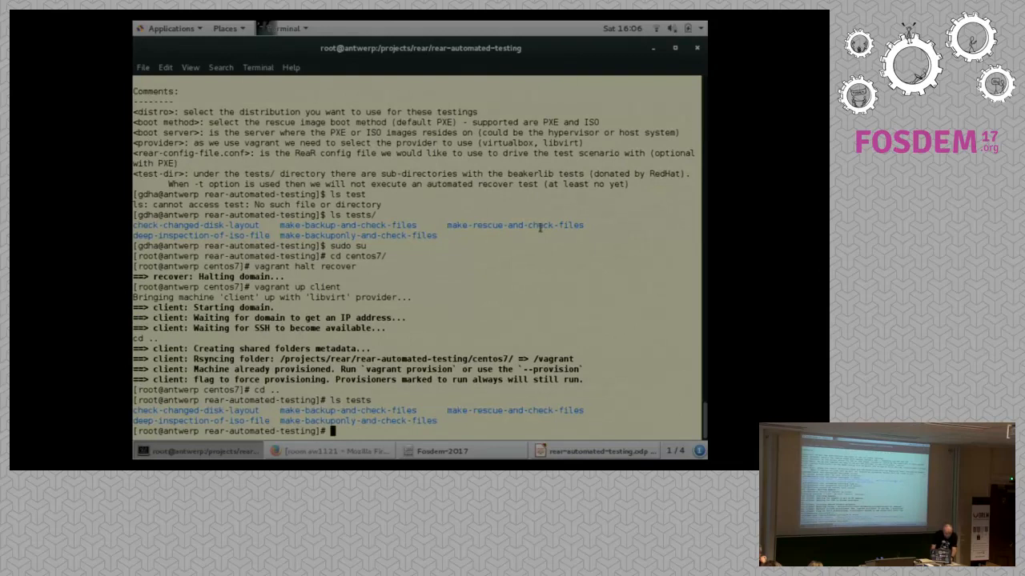
Launch ./rear-automated-test.sh -p libvirt -t check-changed-disk-layout
text(./)
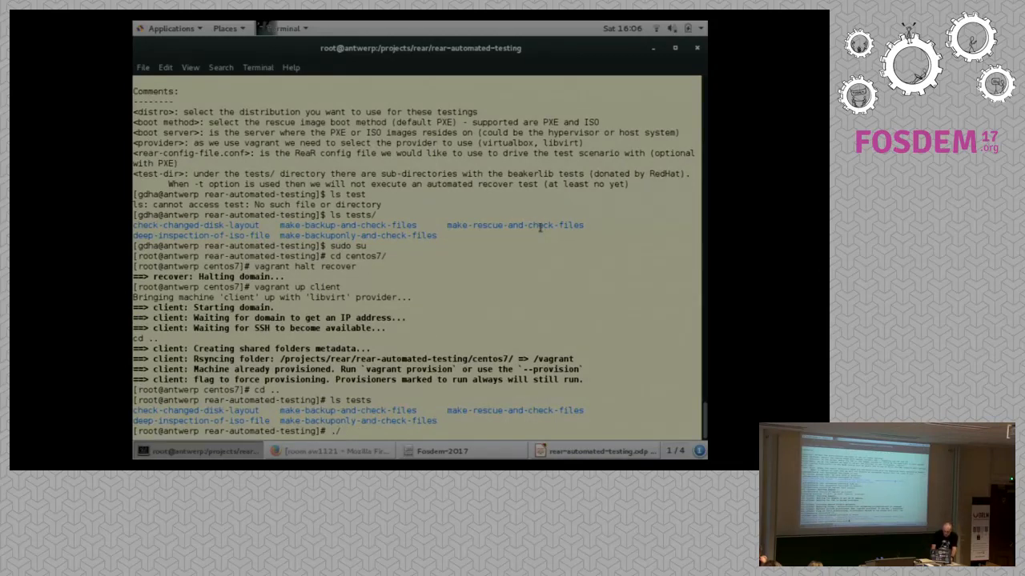
text(rear-automated)
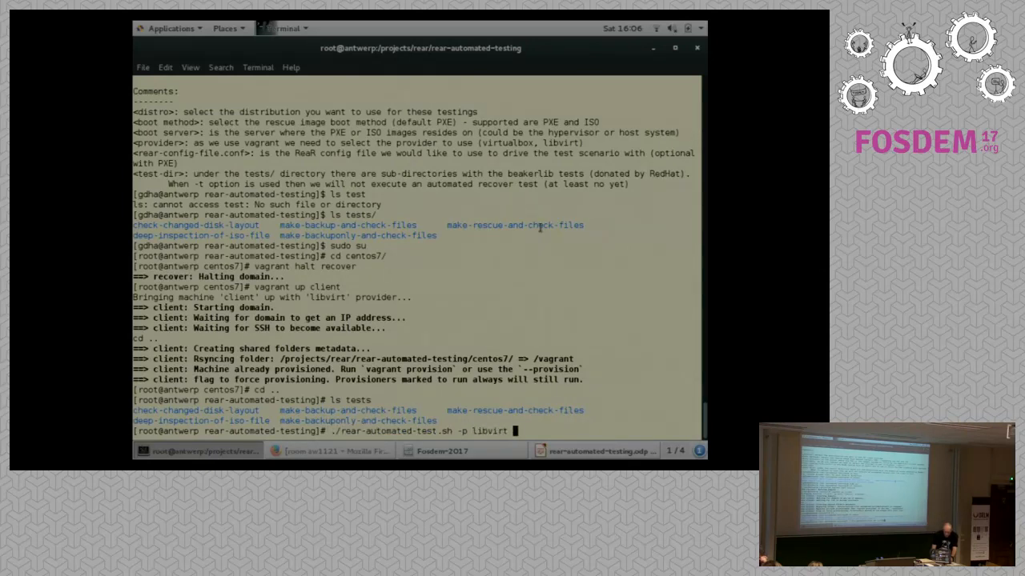
text(-t)
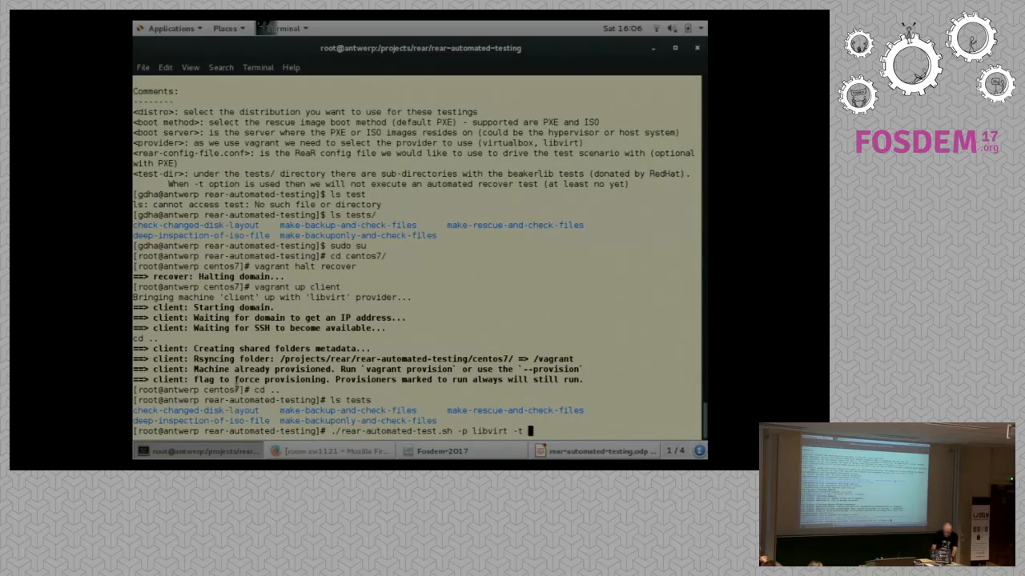
double_click(195, 410)
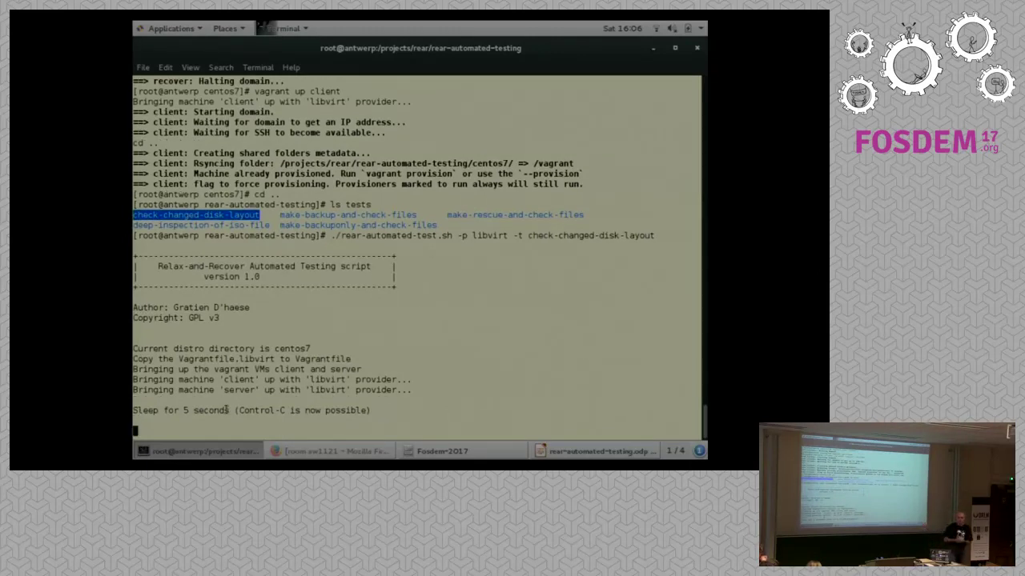
Scroll through the beakerlib output showing PASS results and the temporary directory cleanup
scroll(down, 3)
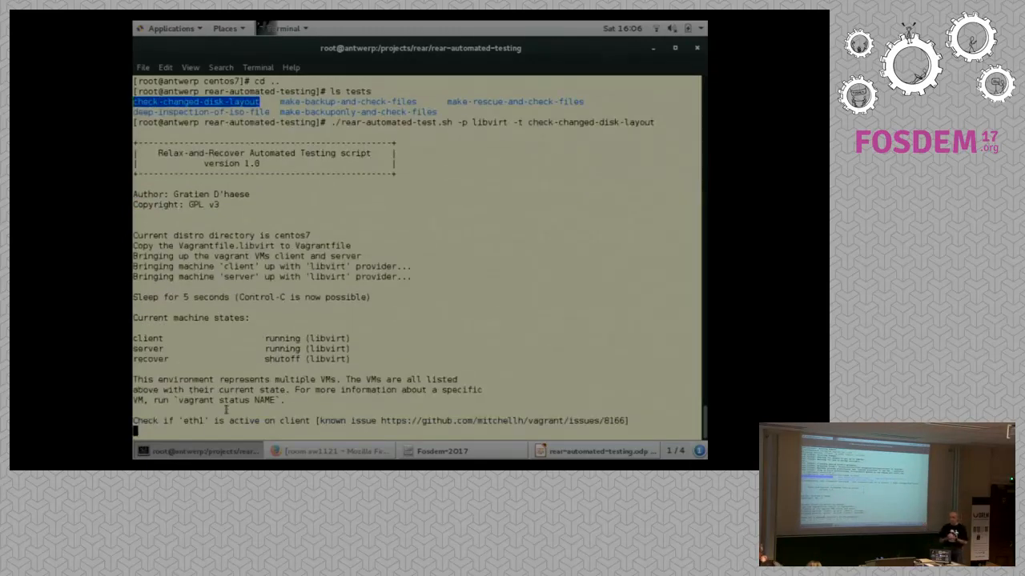
scroll(down, 3)
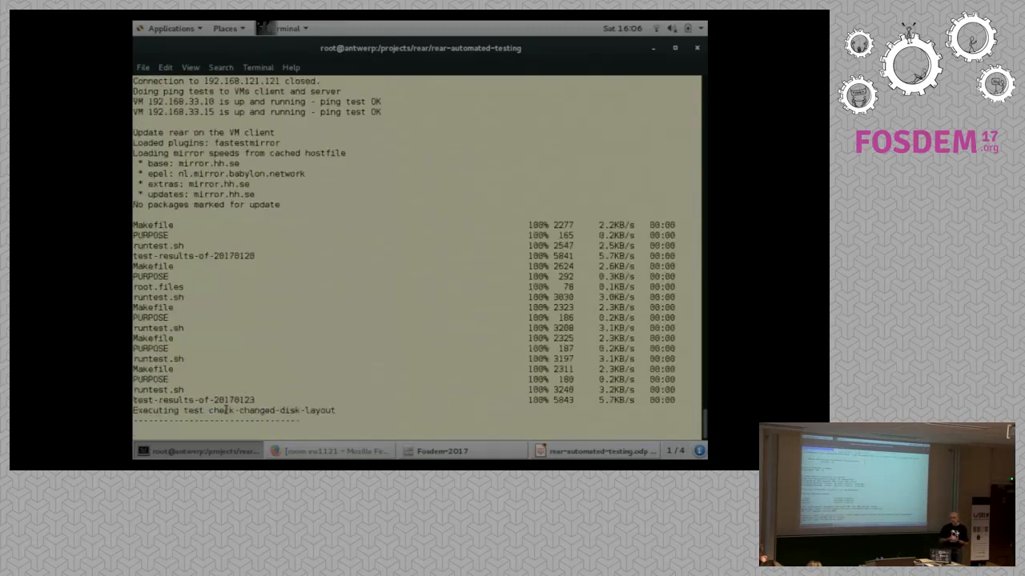
scroll(down, 3)
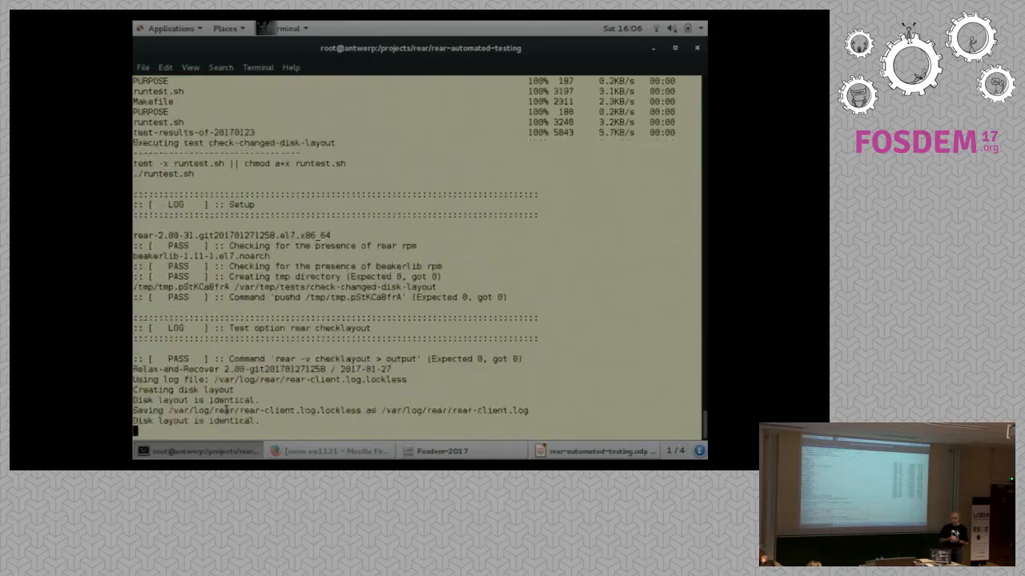
scroll(down, 3)
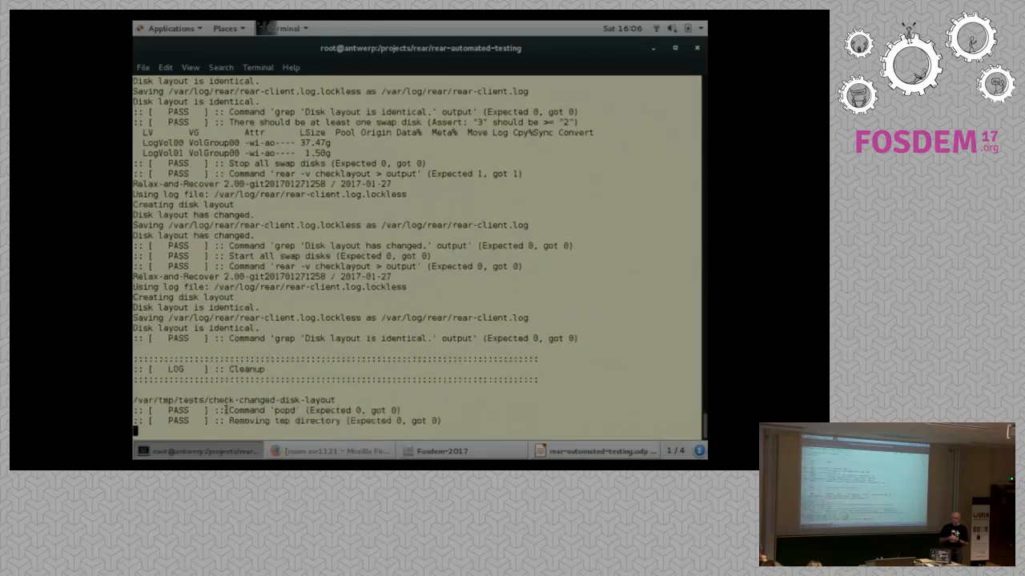